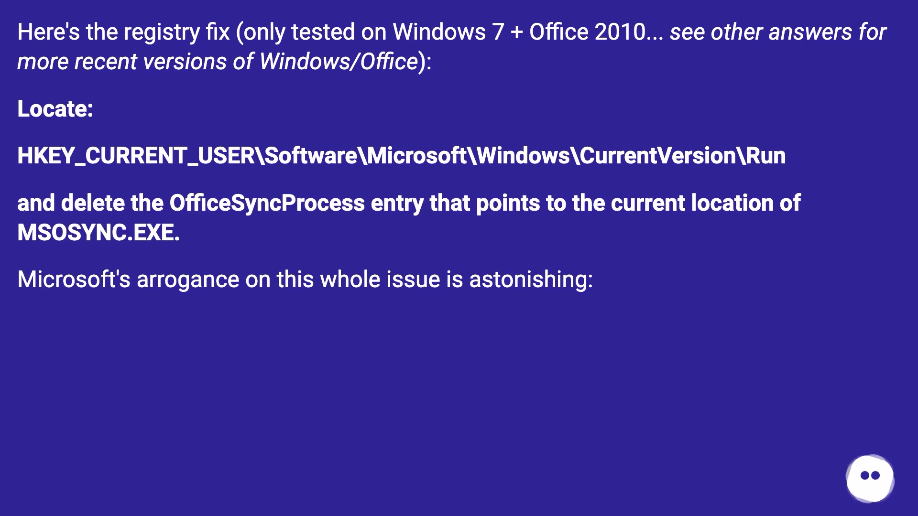
pyautogui.scroll(-3)
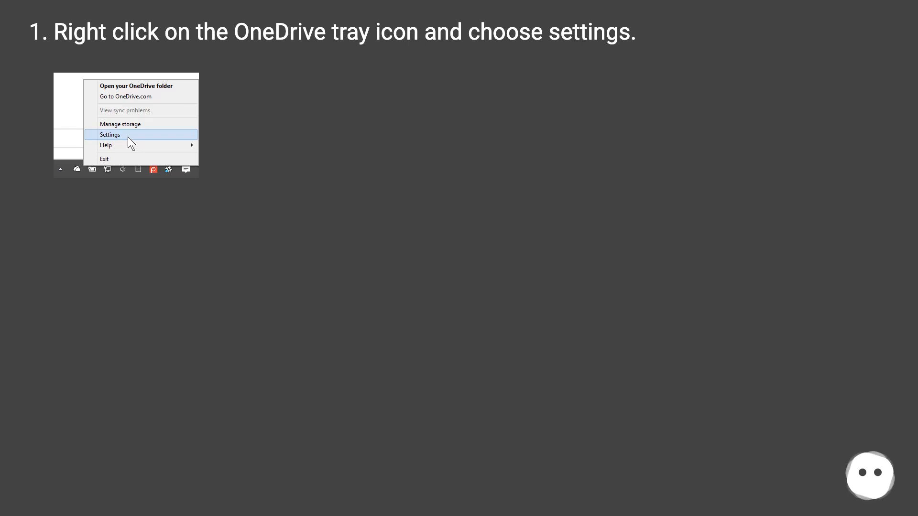
pyautogui.click(110, 135)
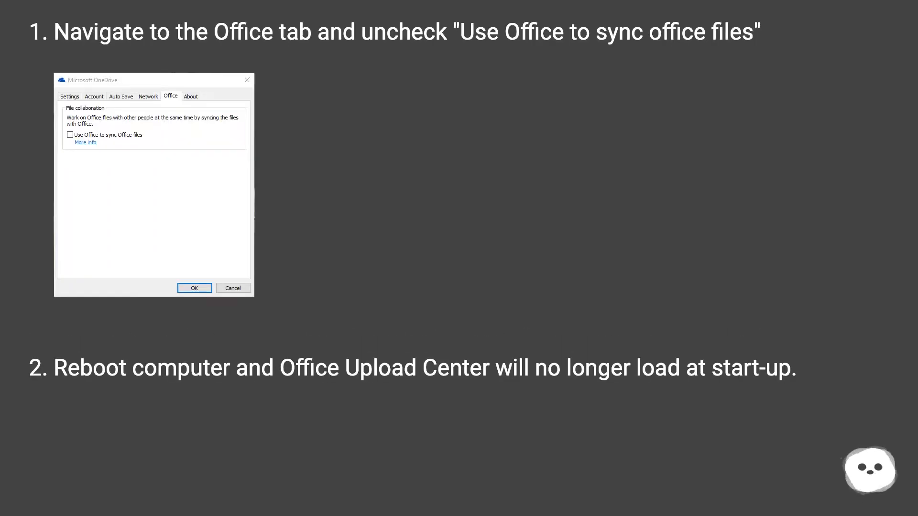